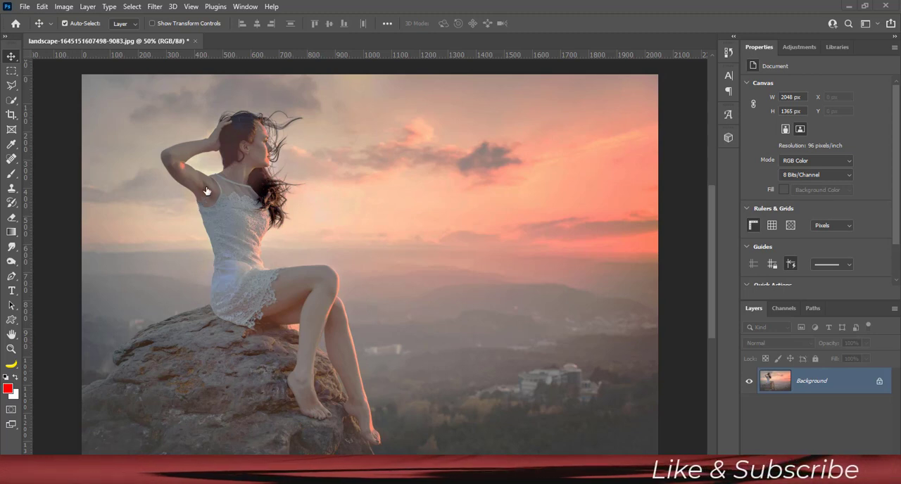
{"action": "mouse_move", "coordinate": [331, 293]}
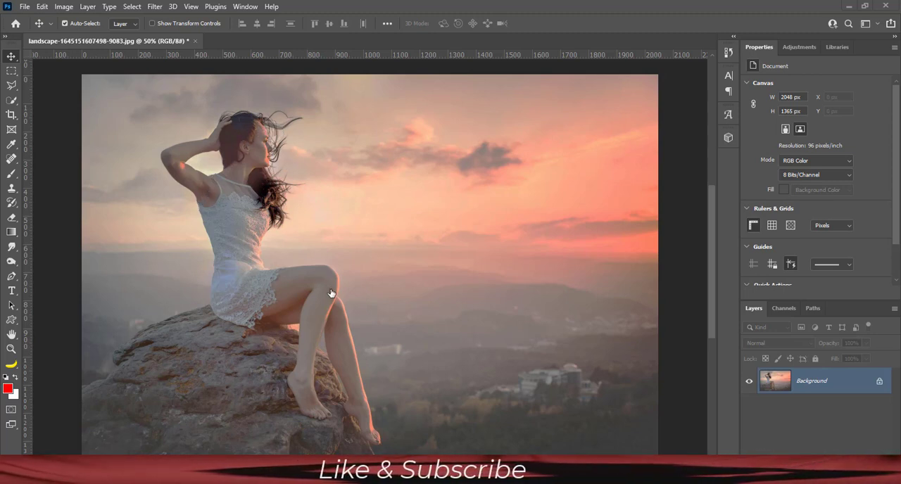
{"action": "mouse_move", "coordinate": [339, 363]}
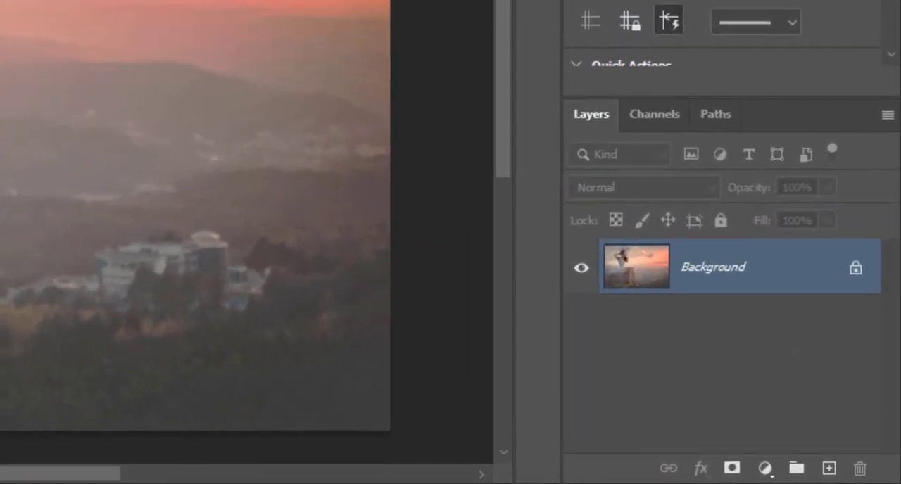
Step: Create a new layer group holding a Hue/Saturation adjustment layer above the Background photo
{"action": "left_click", "coordinate": [797, 464]}
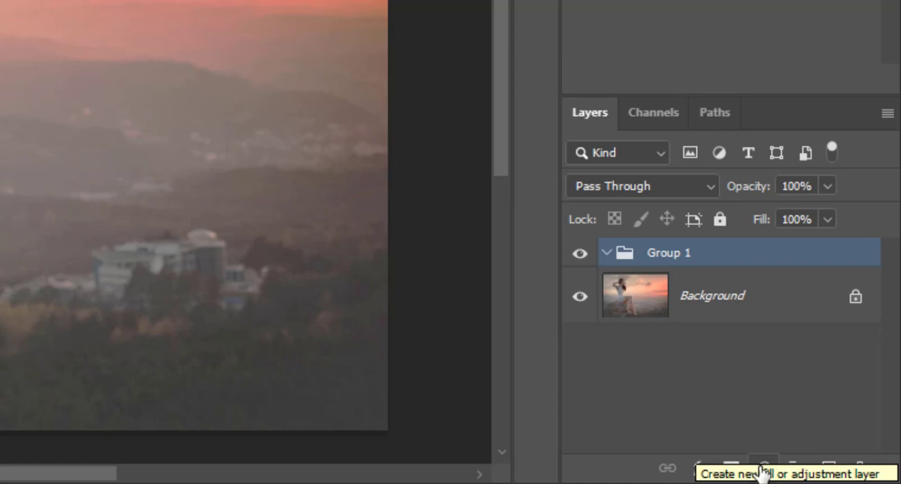
{"action": "left_click", "coordinate": [763, 468]}
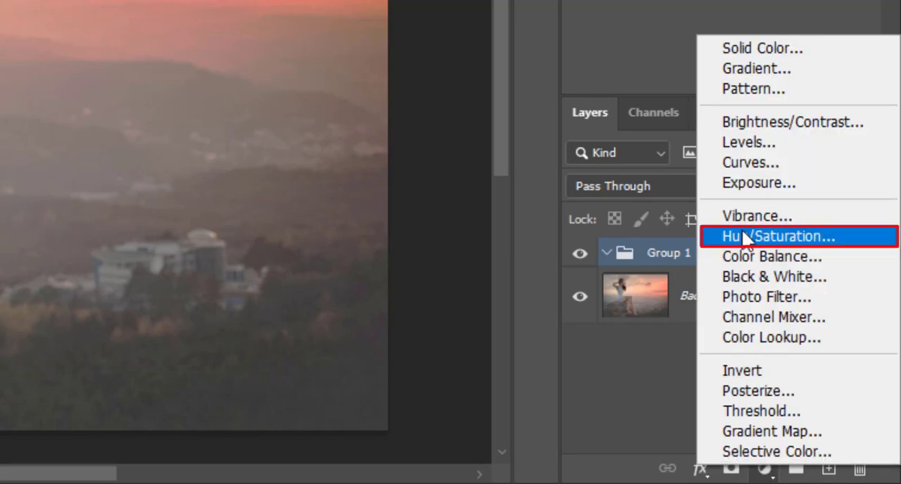
{"action": "left_click", "coordinate": [774, 237]}
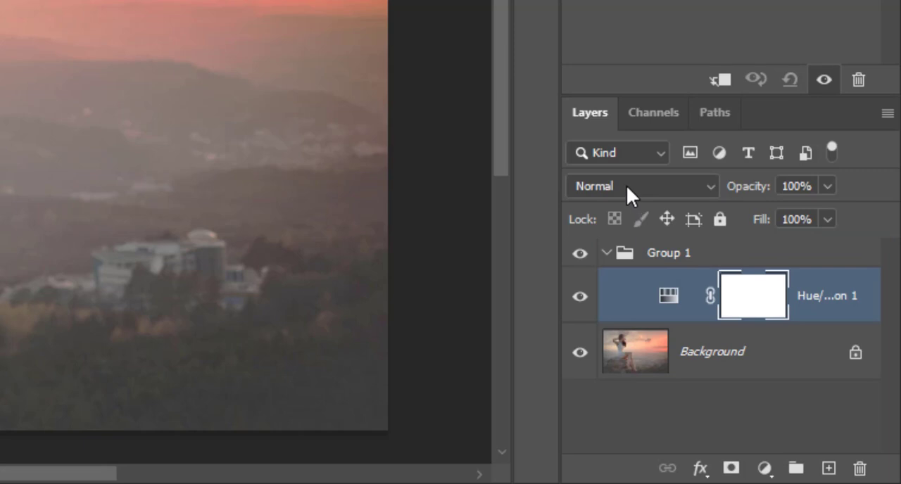
{"action": "mouse_move", "coordinate": [630, 190]}
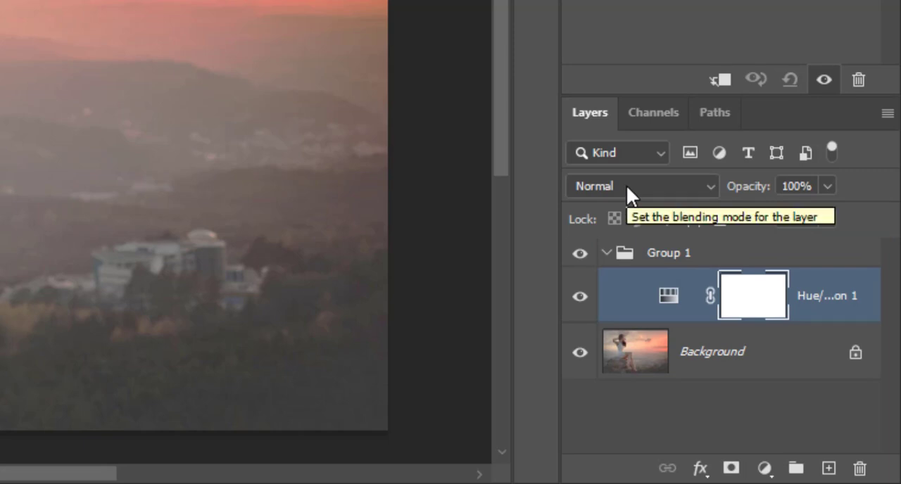
Step: Set the Hue/Saturation layer to Color Burn blending with 25% fill
{"action": "left_click", "coordinate": [641, 185]}
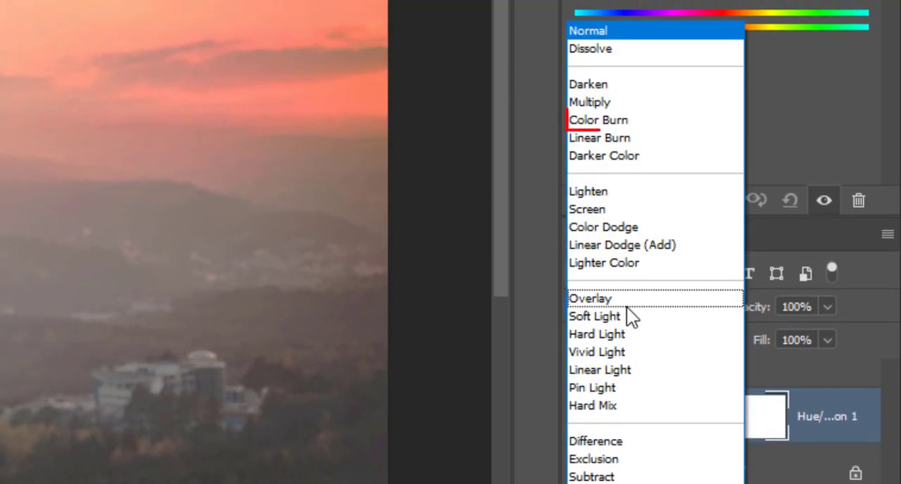
{"action": "left_click", "coordinate": [598, 120]}
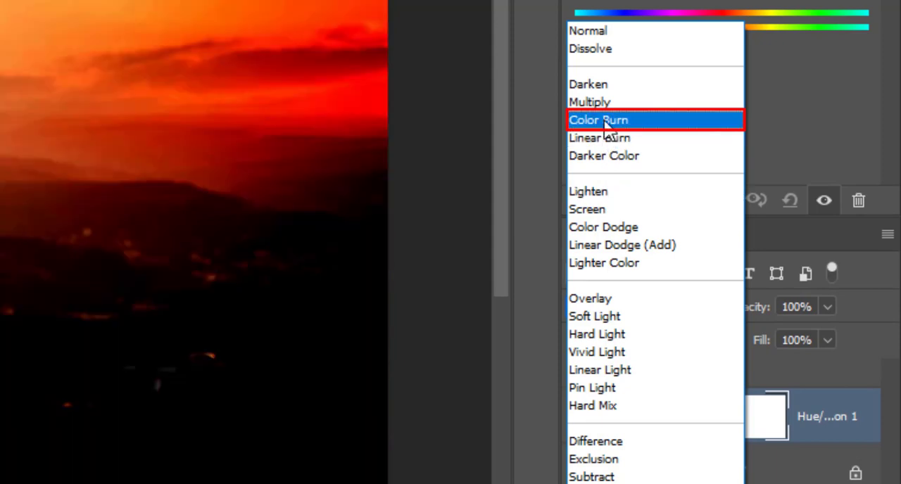
{"action": "left_click", "coordinate": [598, 119]}
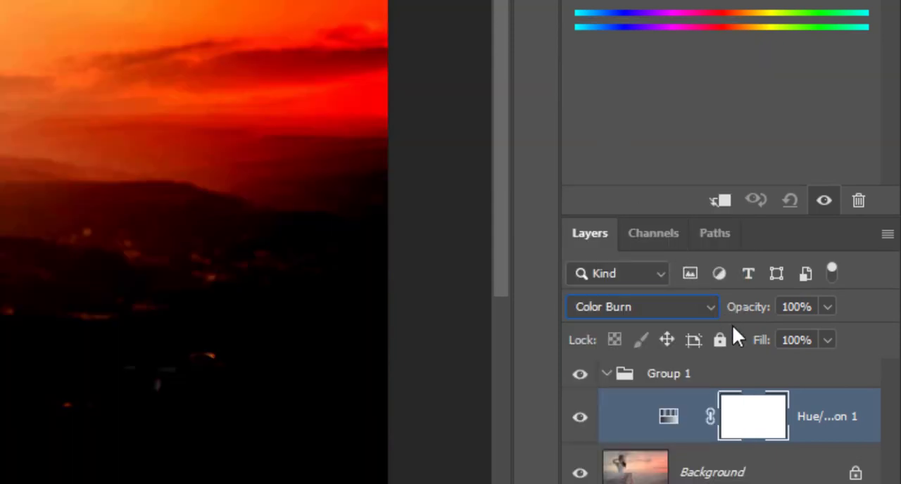
{"action": "left_click", "coordinate": [800, 339]}
{"action": "type", "text": "2"}
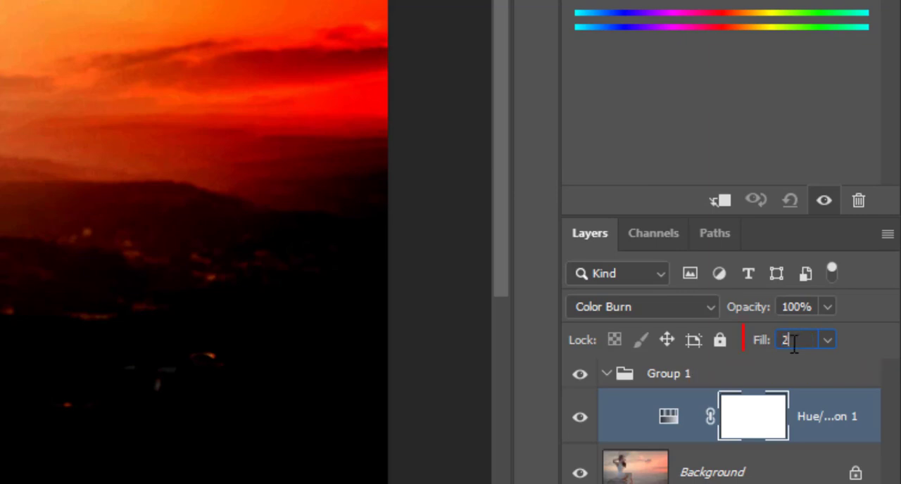
{"action": "type", "text": "5%"}
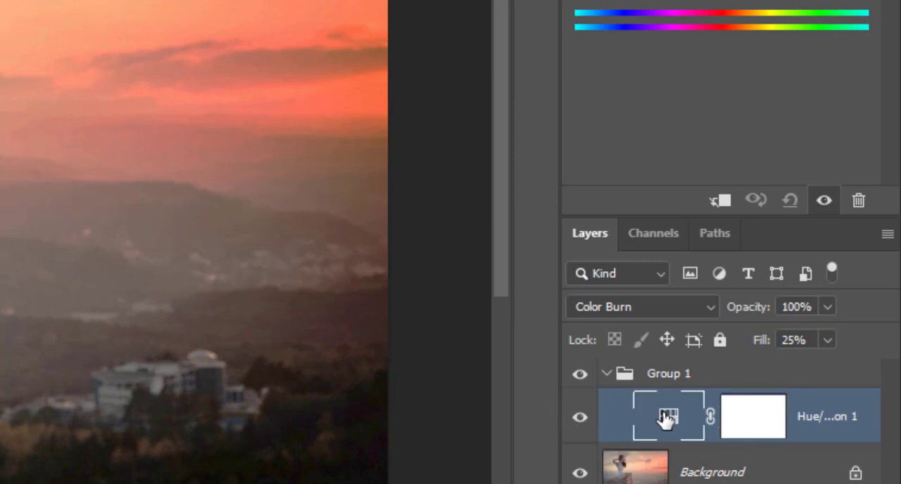
Step: Duplicate the Color Burn Hue/Saturation layer with Ctrl+J inside Group 1
{"action": "key", "text": "Ctrl+J"}
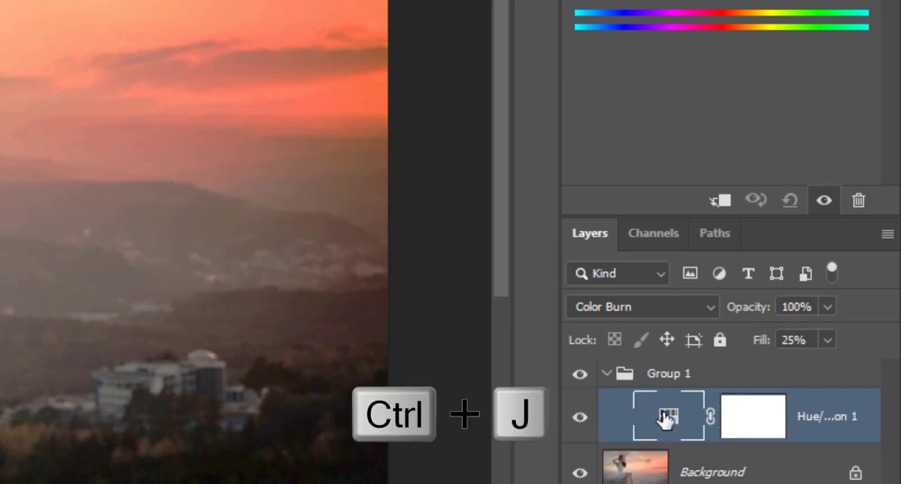
{"action": "key", "text": "Ctrl+J"}
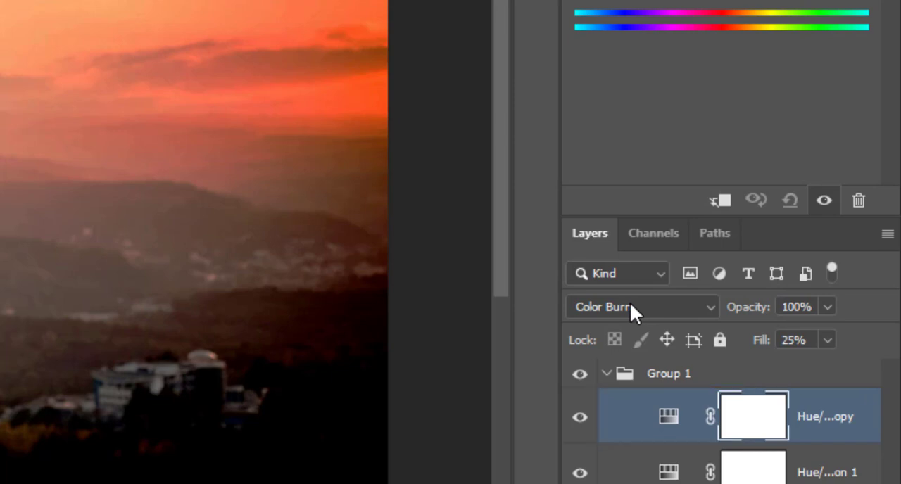
Step: Set the copied Hue/Saturation layer to Color Dodge blending with 20% fill
{"action": "left_click", "coordinate": [641, 307]}
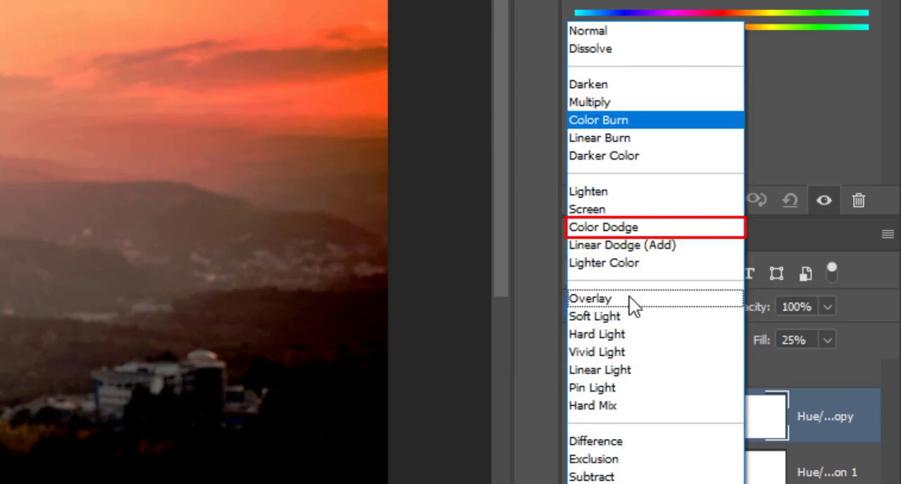
{"action": "left_click", "coordinate": [603, 227]}
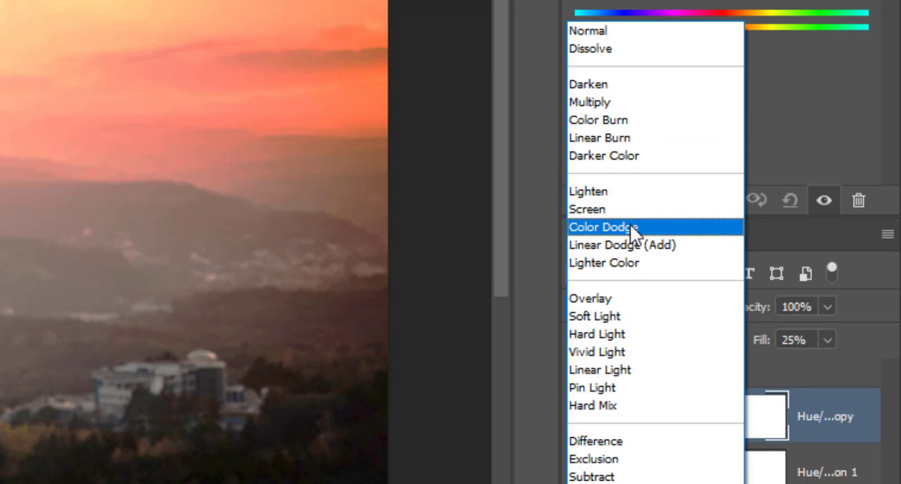
{"action": "left_click", "coordinate": [602, 226]}
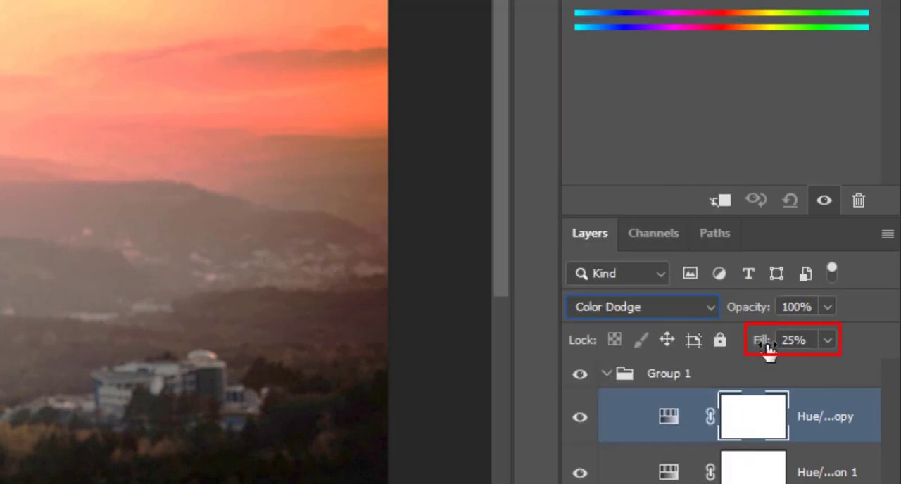
{"action": "left_click", "coordinate": [794, 341]}
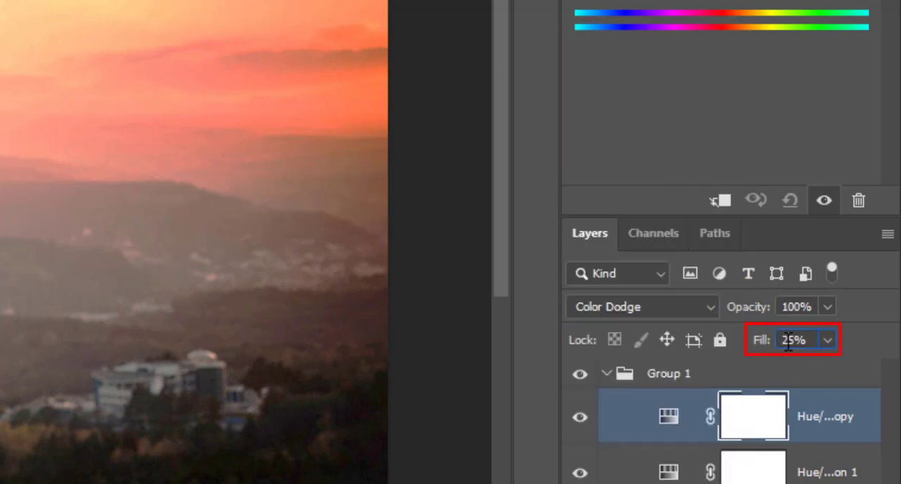
{"action": "type", "text": "20"}
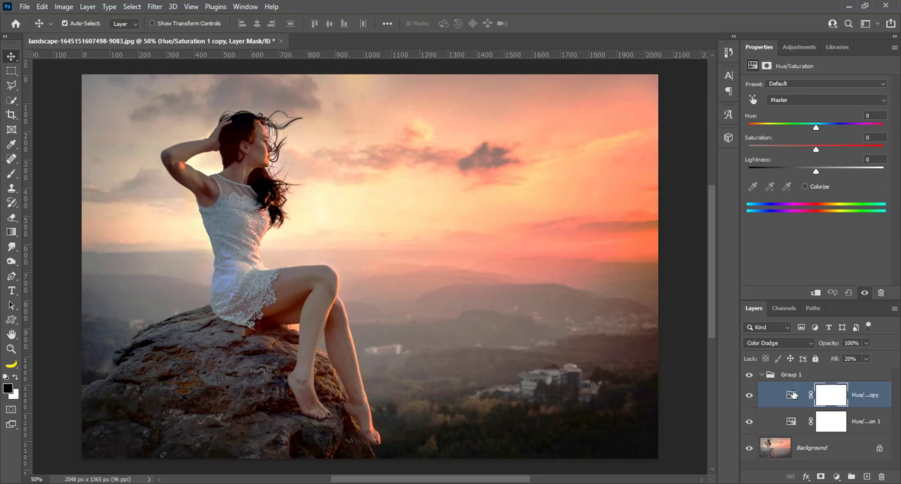
{"action": "mouse_move", "coordinate": [791, 394]}
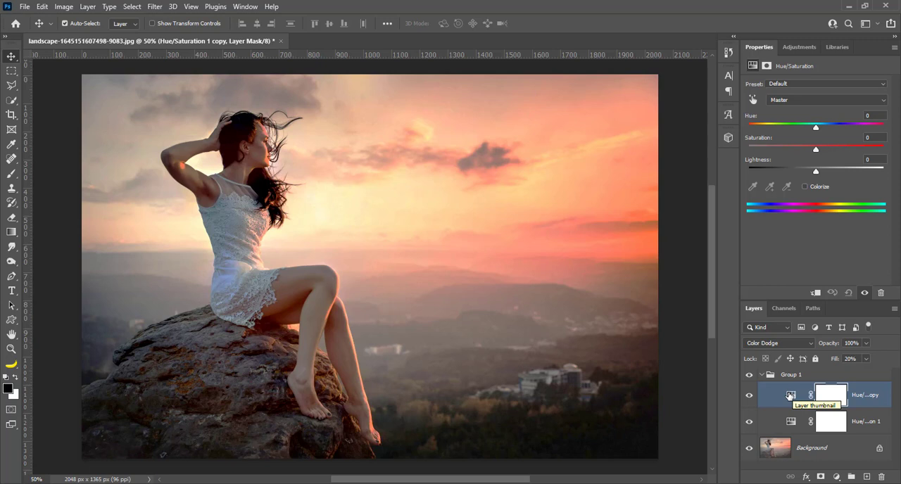
{"action": "mouse_move", "coordinate": [774, 380]}
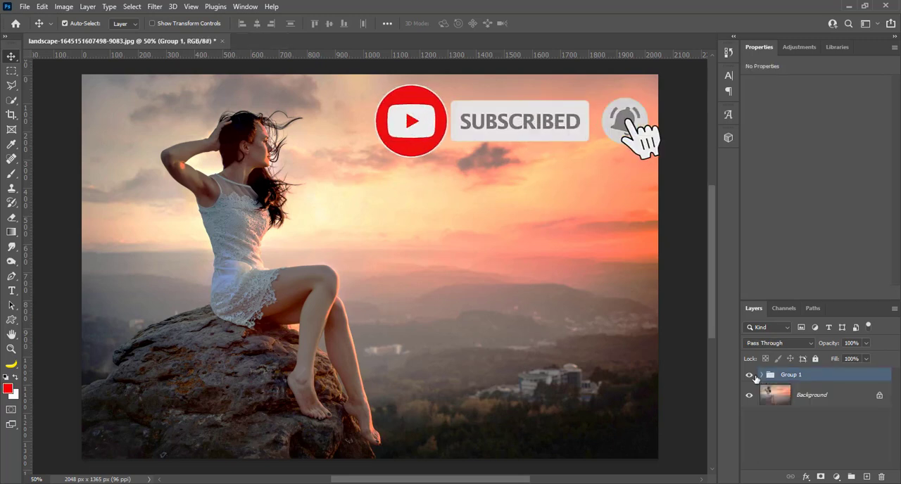
{"action": "left_click", "coordinate": [749, 375]}
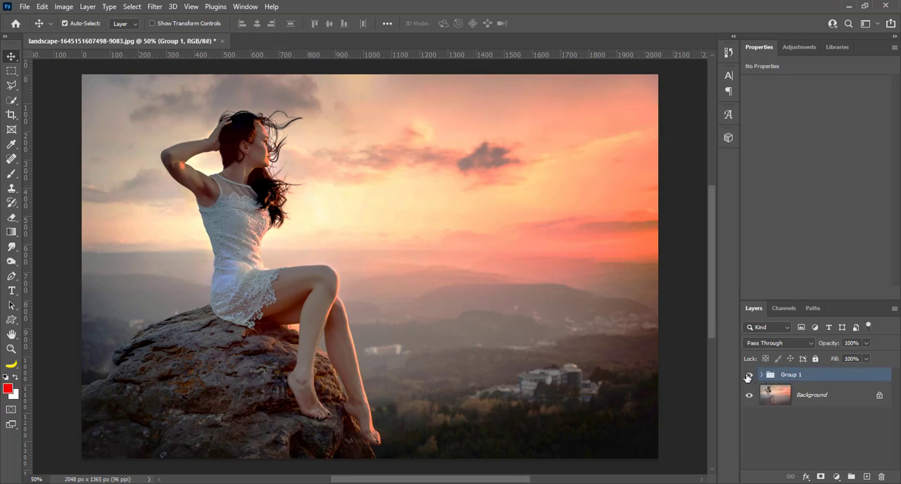
{"action": "left_click", "coordinate": [746, 374]}
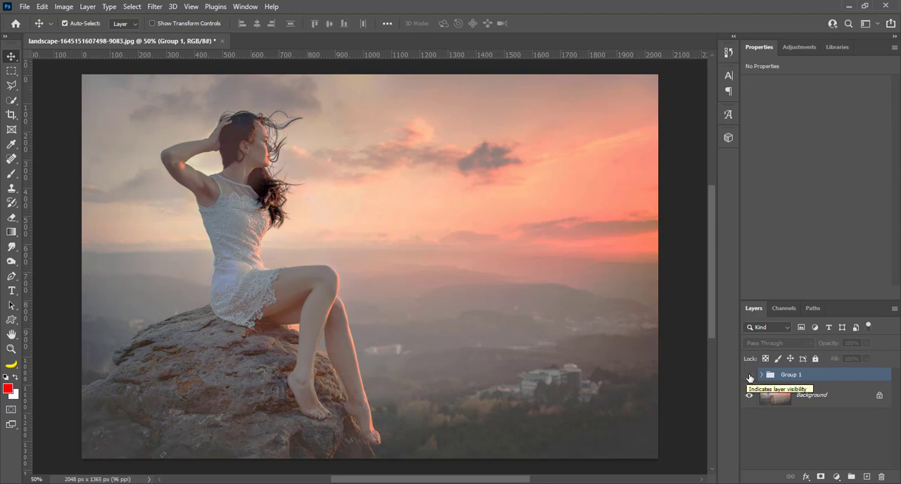
{"action": "left_click", "coordinate": [749, 375]}
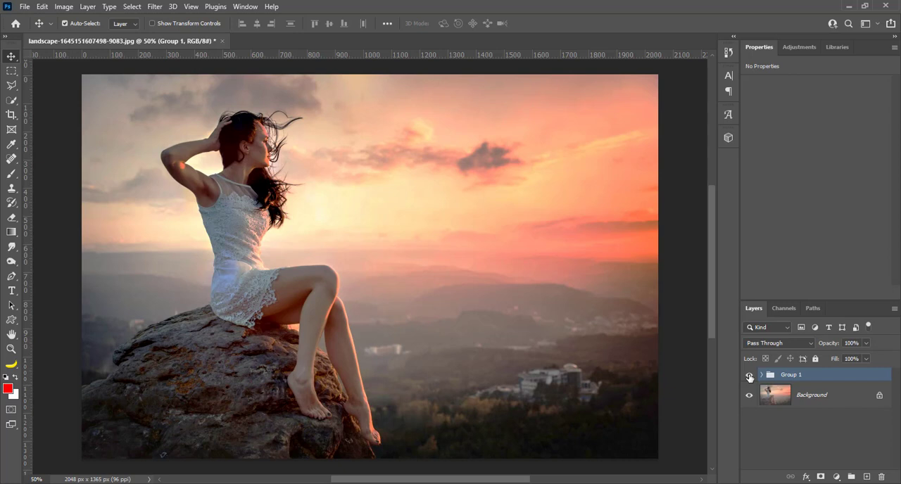